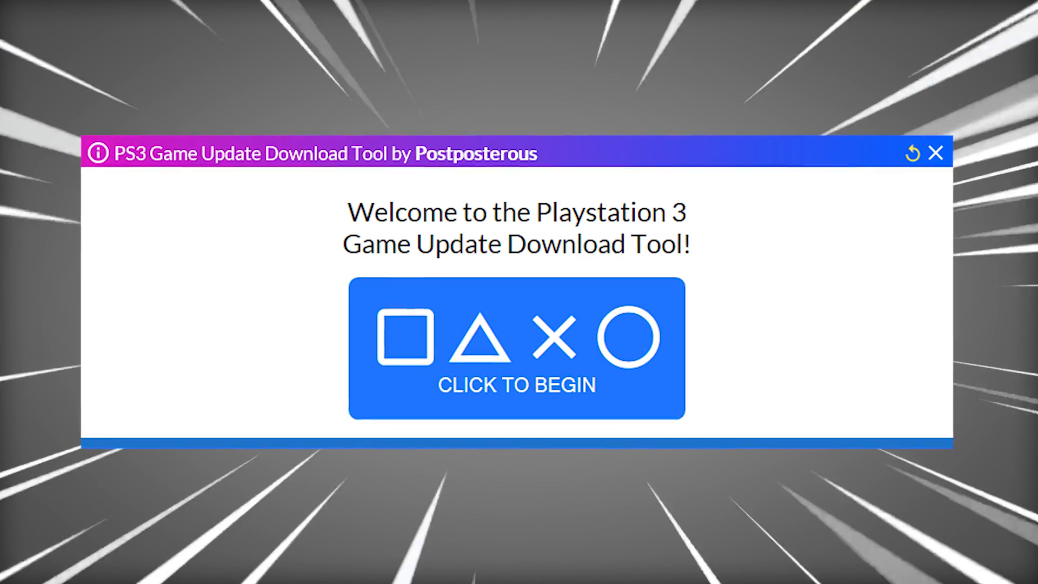
- Look up game ID BCES01663 and scroll its update list, 01.01 through 01.26
click(517, 346)
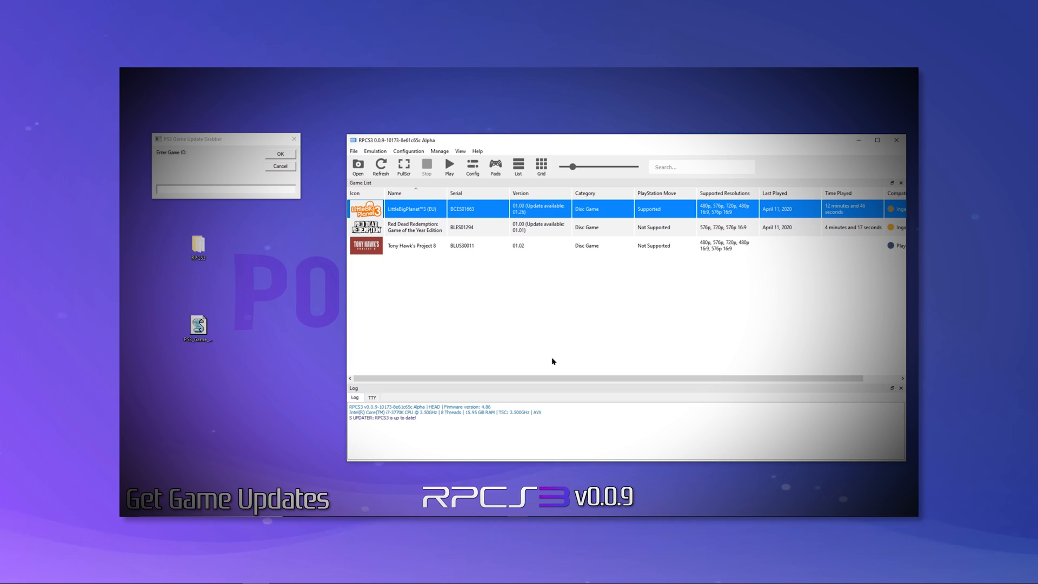
click(223, 191)
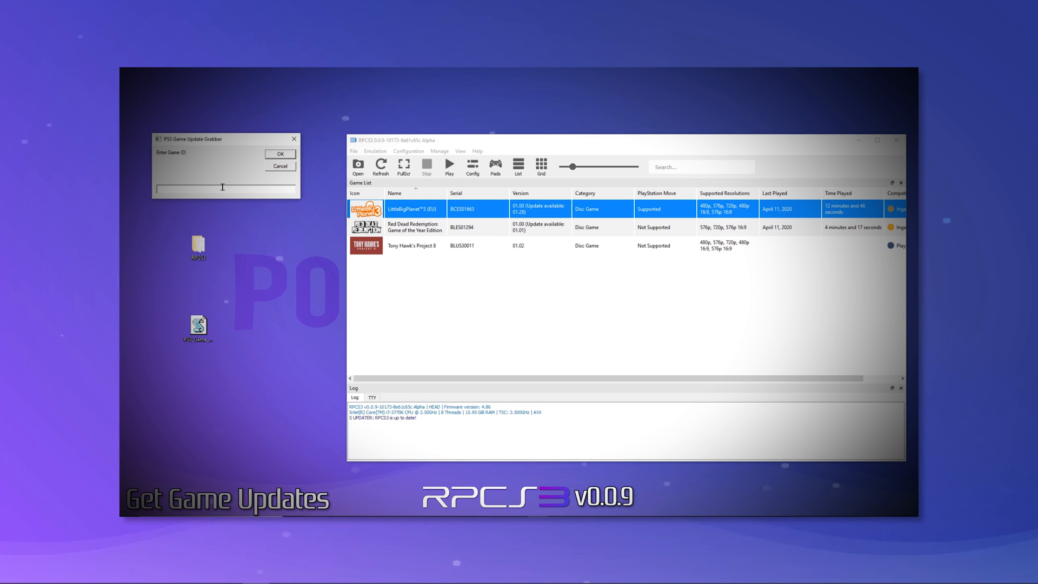
text(BCES01663)
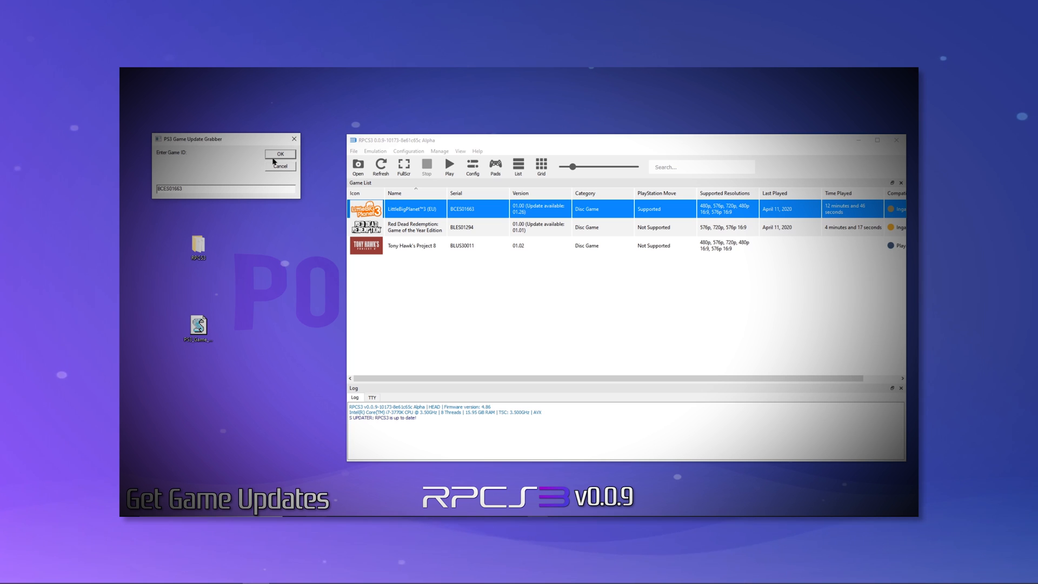
click(280, 154)
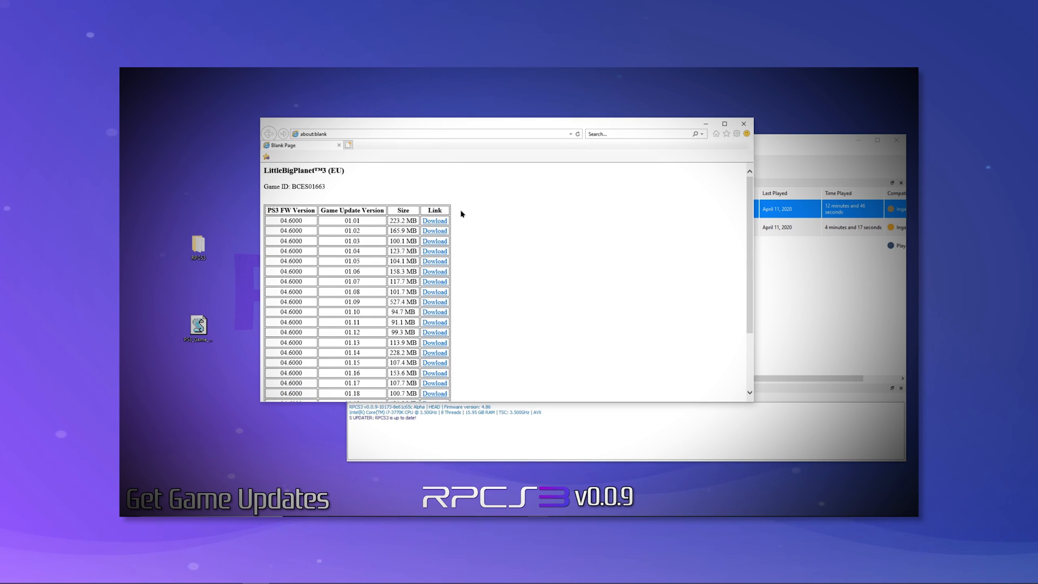
scroll(down, 3)
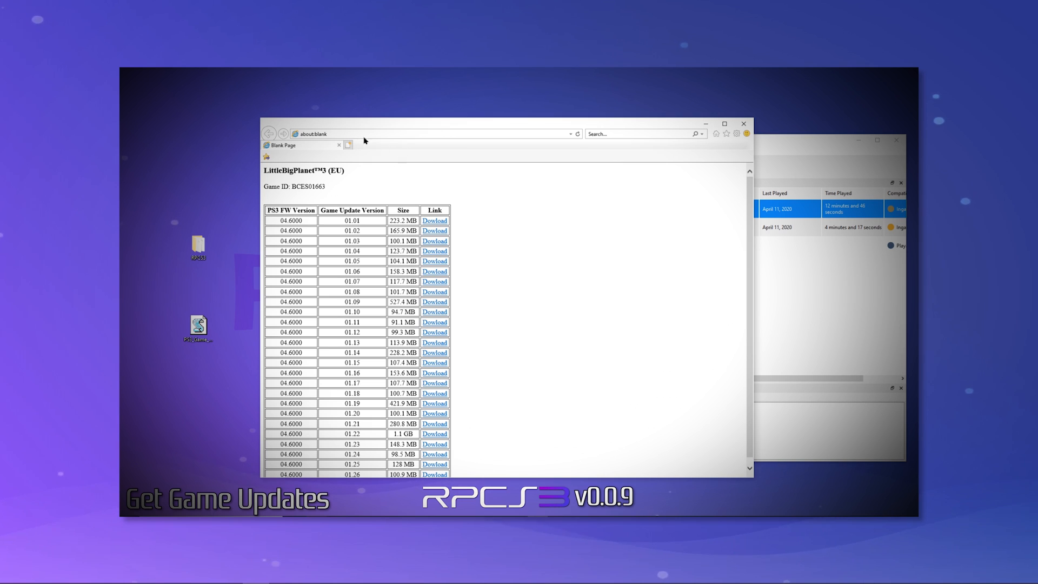
mouse_move(396, 182)
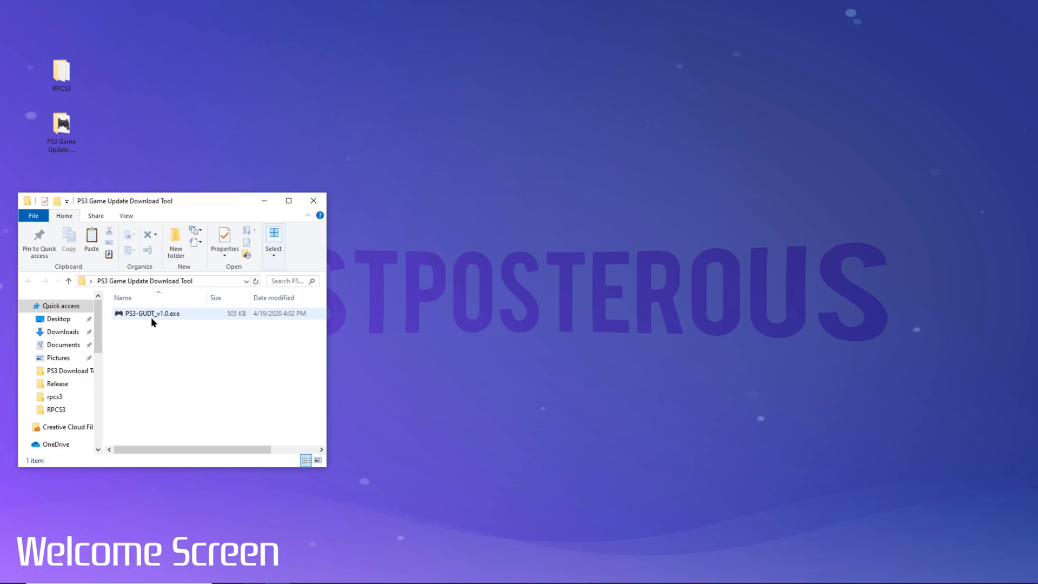
- Run PS3-GUDT_v1.0.exe from File Explorer and get past its welcome screen
click(153, 313)
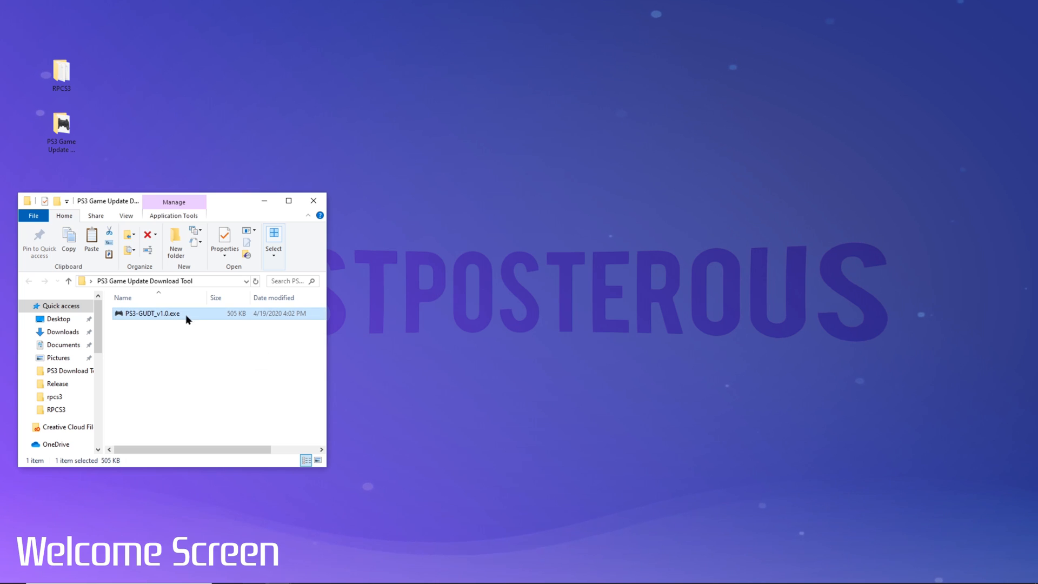
double_click(154, 313)
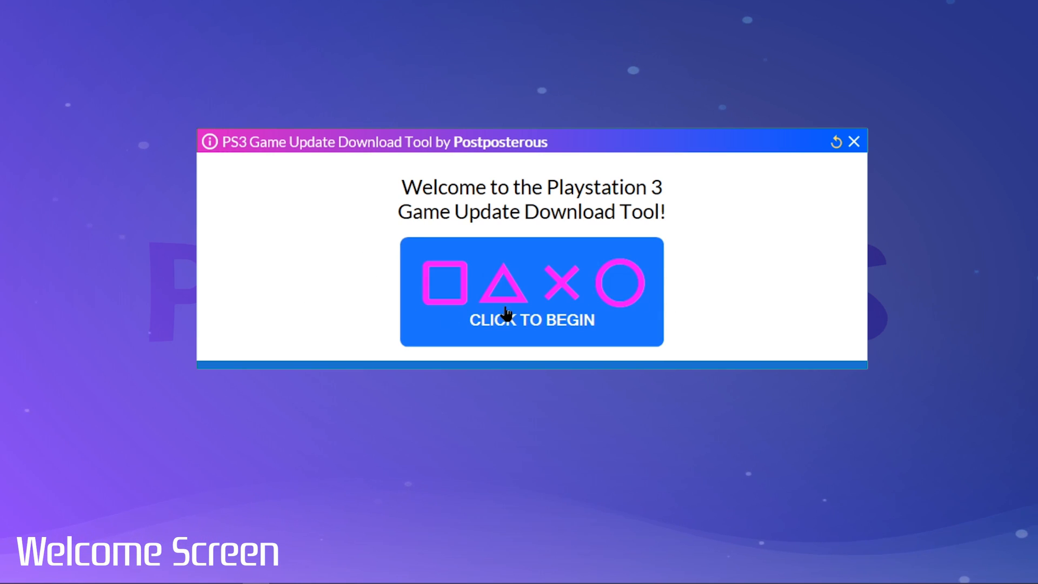
click(532, 292)
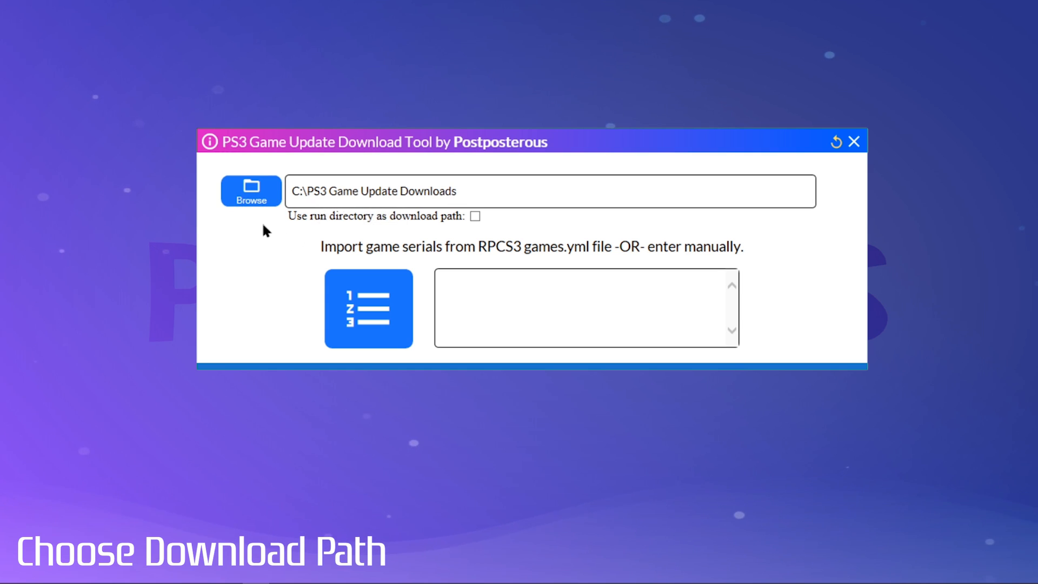
- Set downloads to the tool's run directory instead of C:\PS3 Game Update Downloads
click(250, 191)
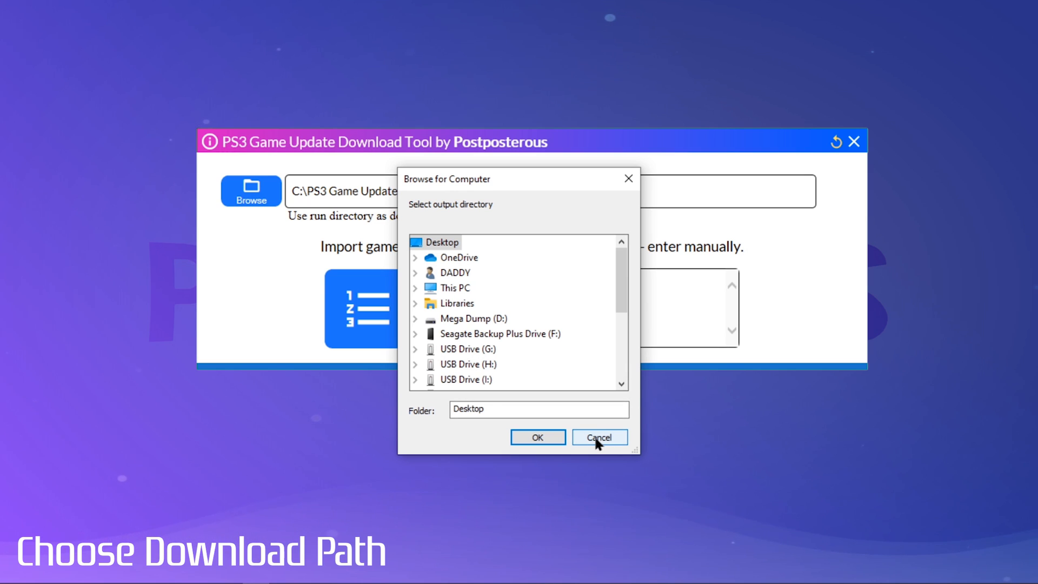
click(598, 437)
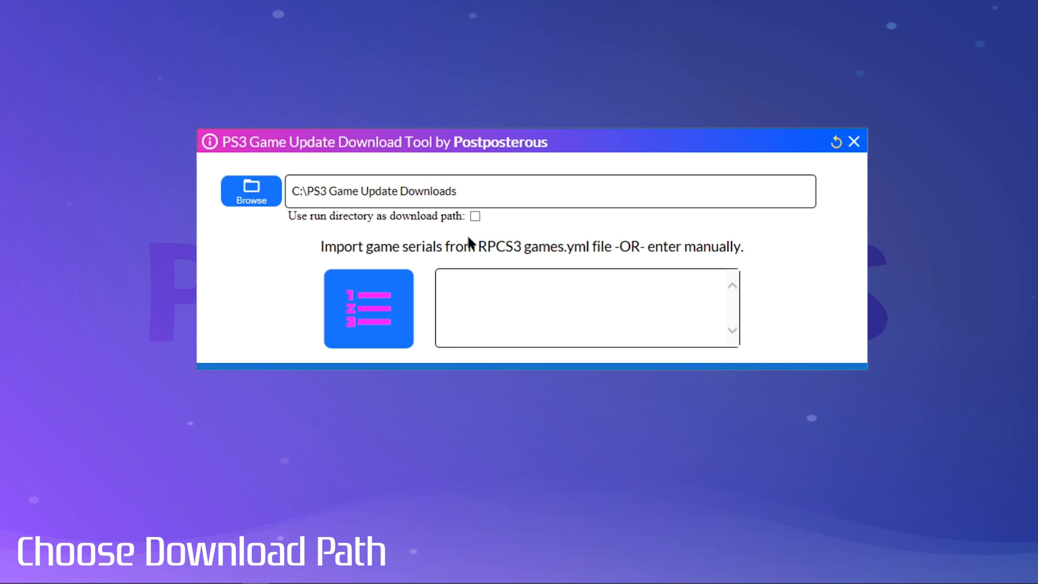
click(475, 216)
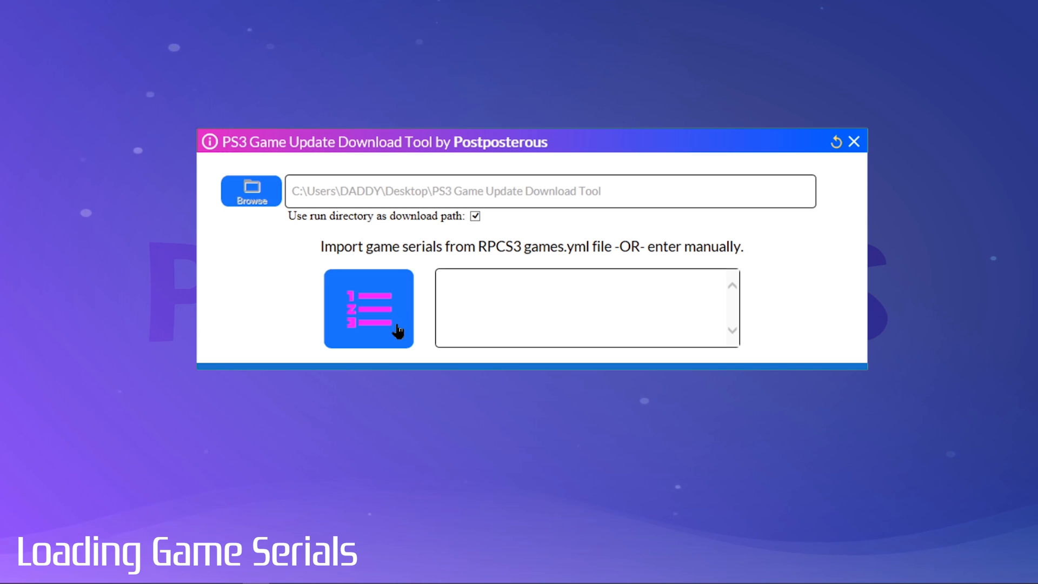
- Import serials from RPCS3's games.yml, starting with BCES01663 and BLUS30443
click(368, 309)
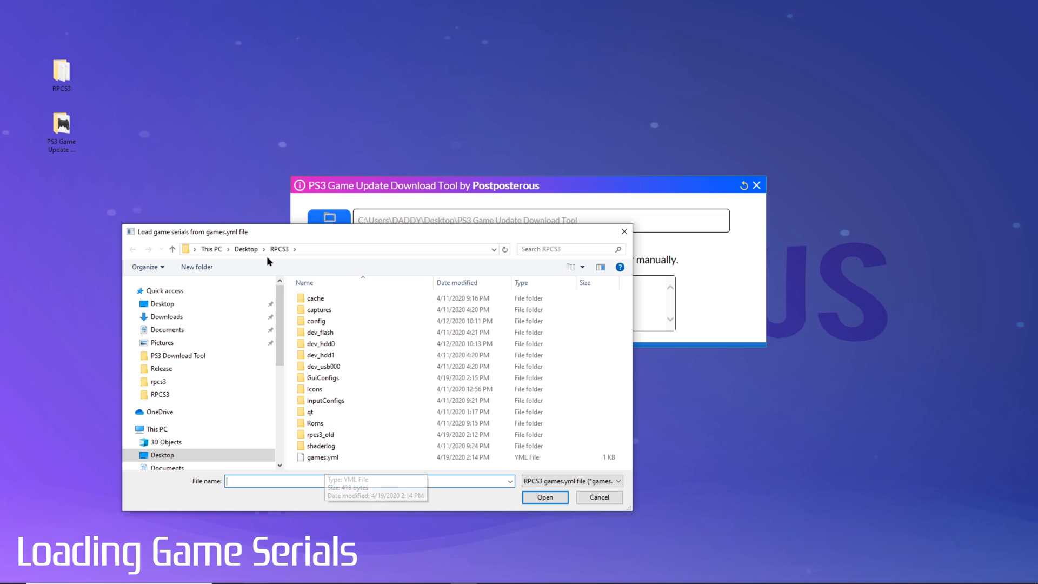
click(321, 457)
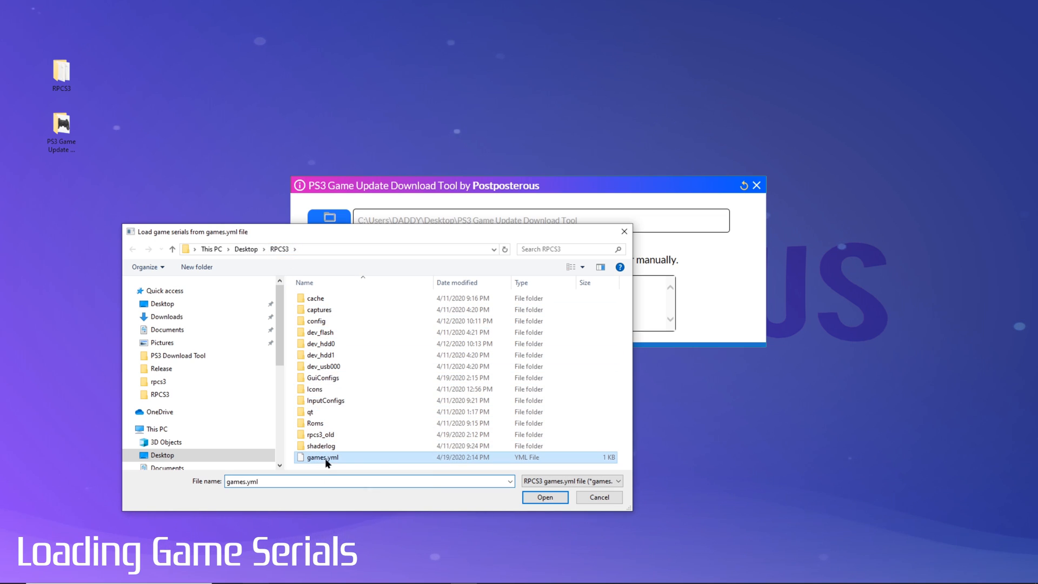
click(544, 498)
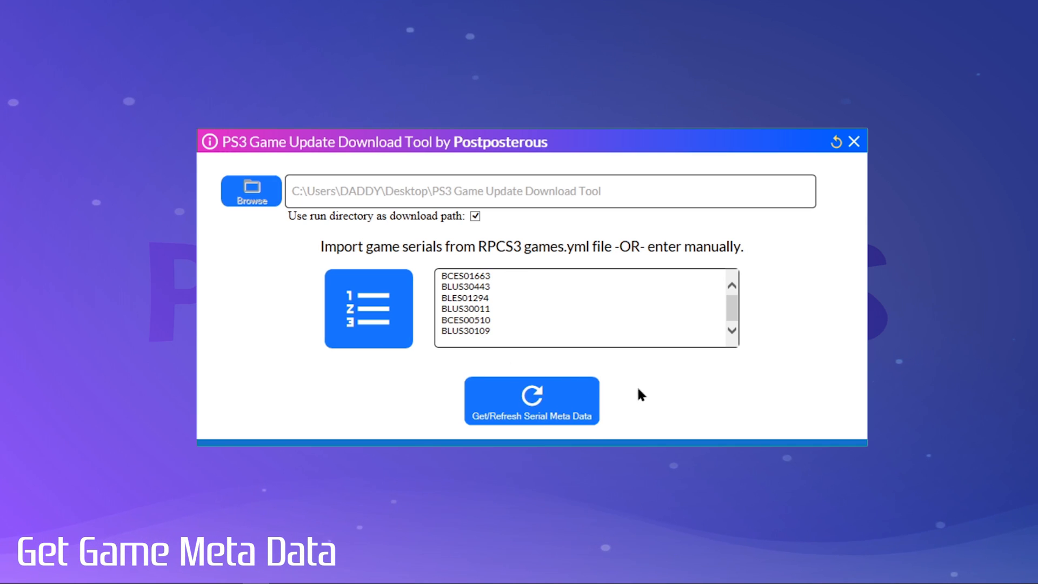
mouse_move(667, 398)
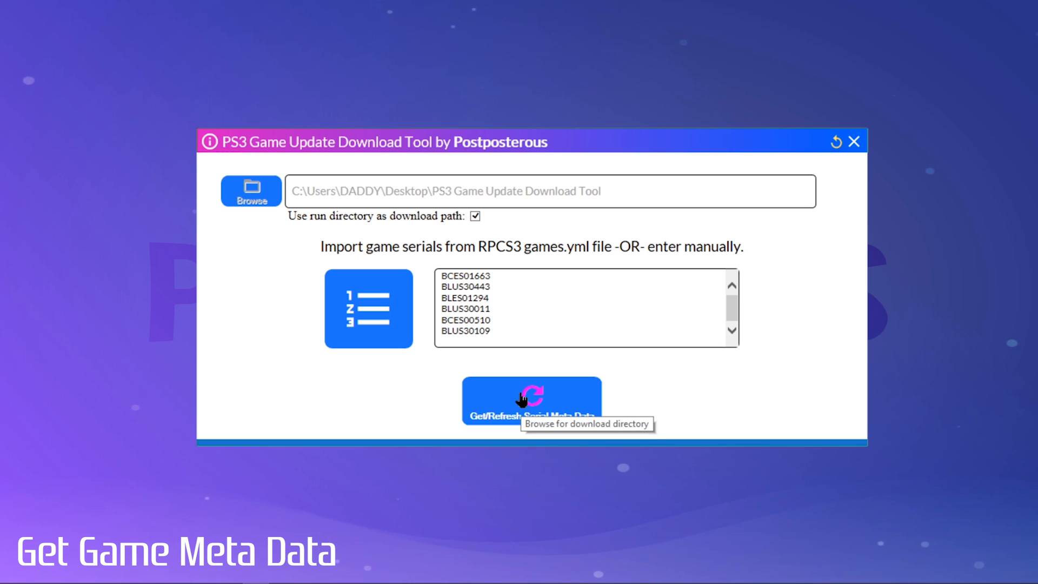
- Fetch serial metadata, showing 26 LittleBigPlanet 3 updates (5 GB) and none for BLUS30443
click(531, 400)
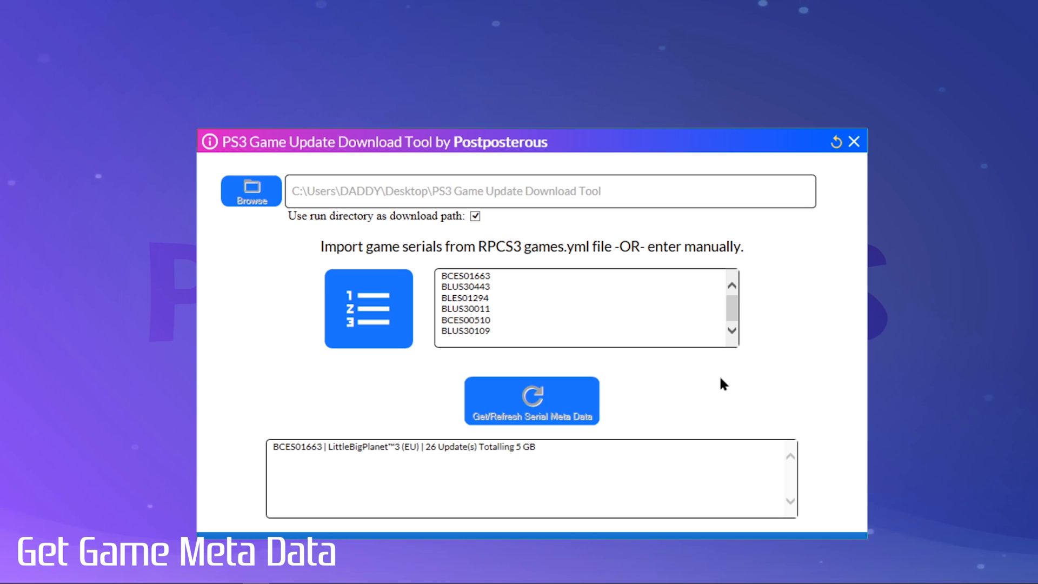
click(530, 400)
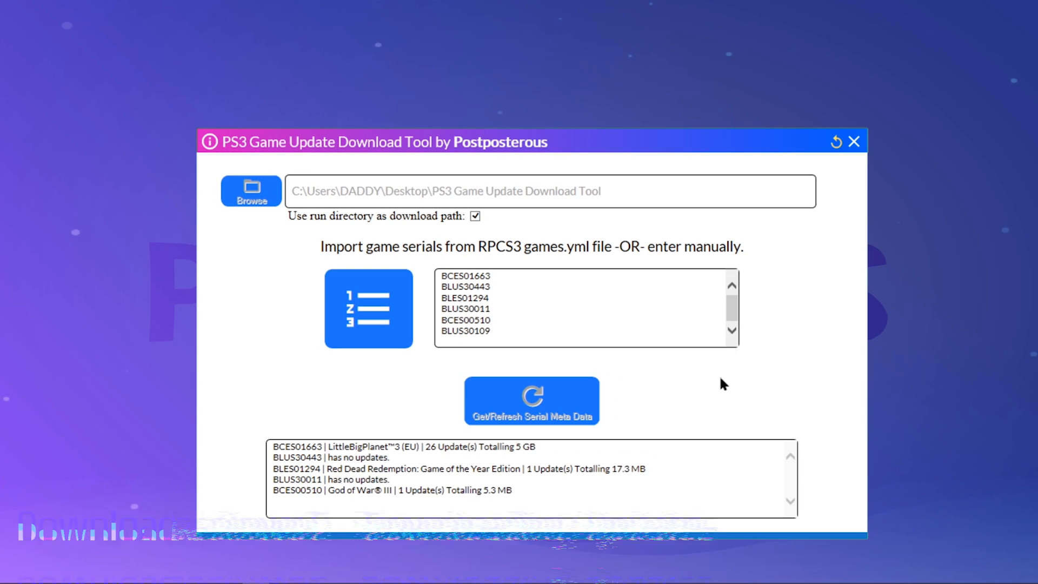
click(530, 400)
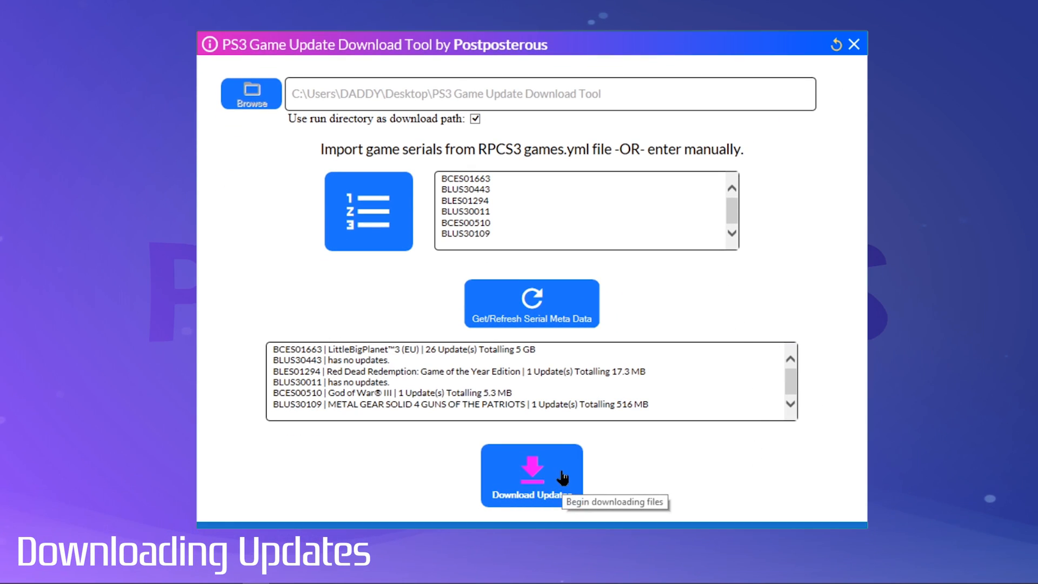
- Download all updates: 29 files totalling 5.5 GB for six games, two skipped
click(531, 476)
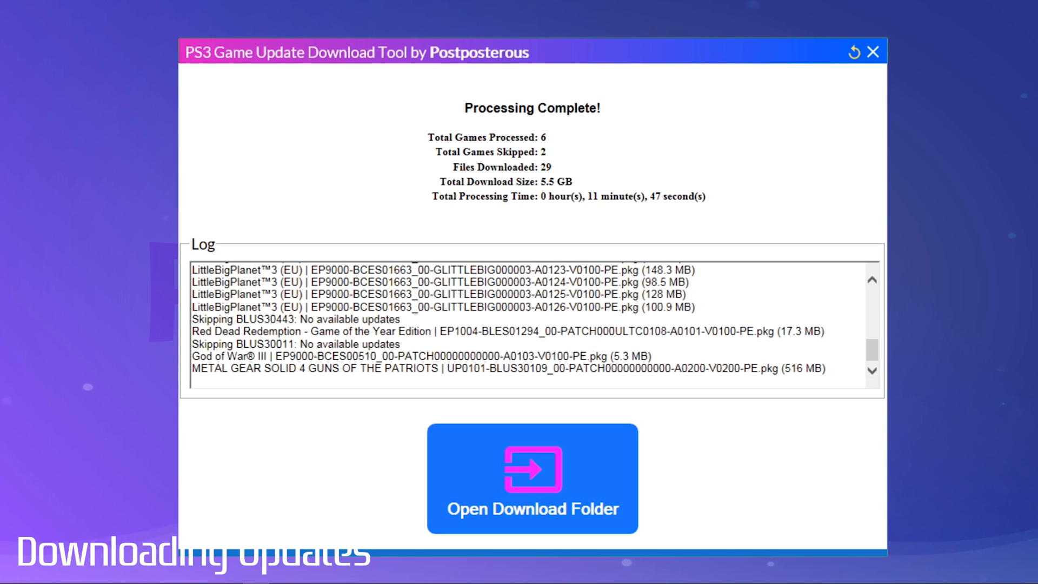
mouse_move(626, 150)
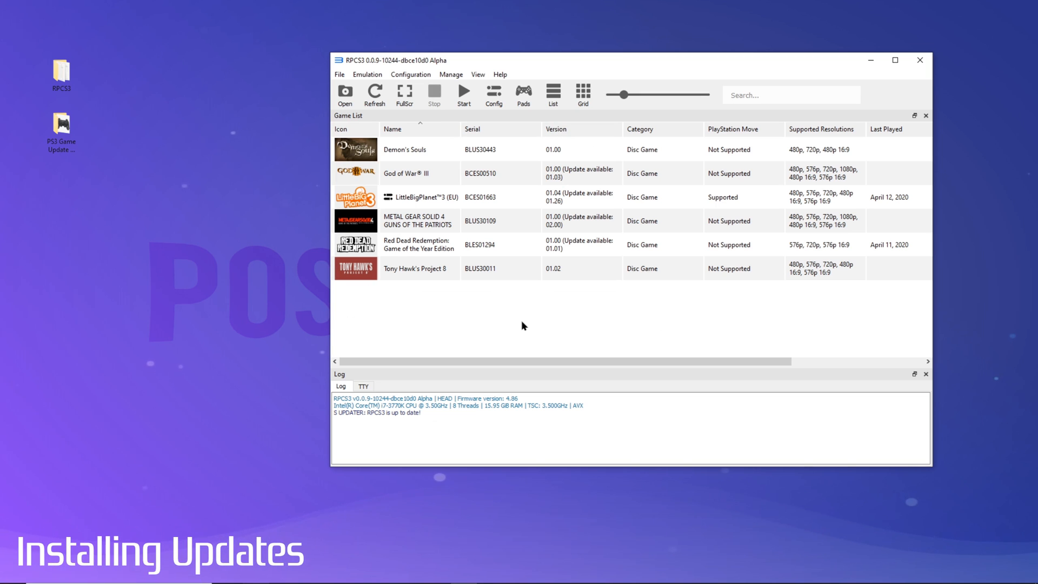
mouse_move(306, 90)
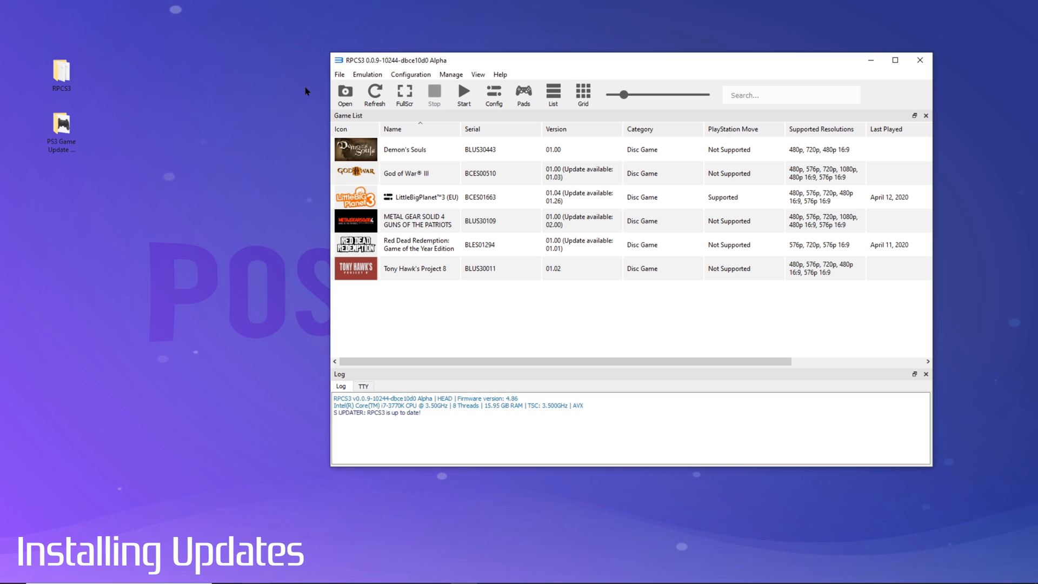
mouse_move(313, 87)
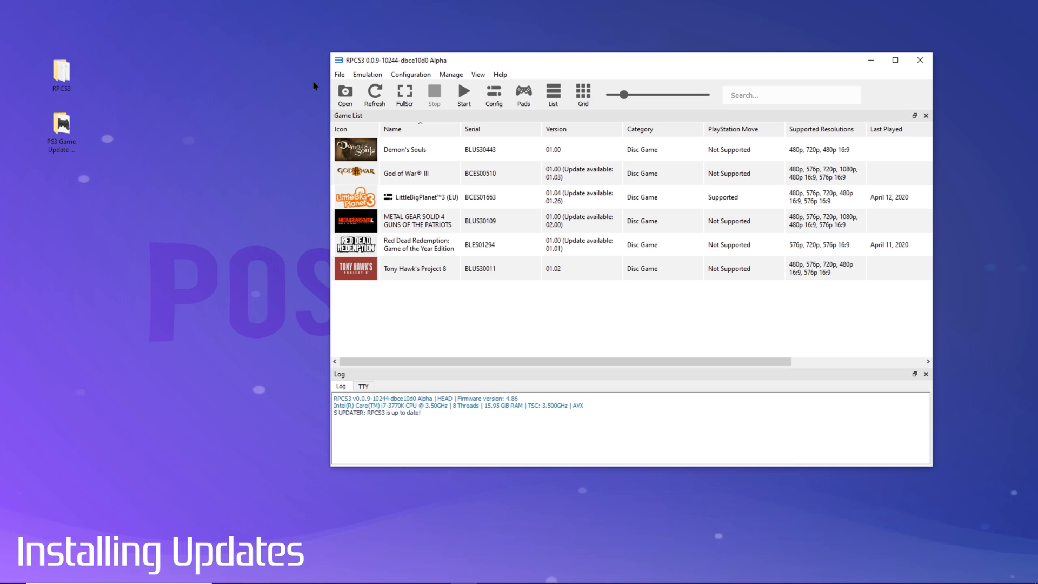
mouse_move(335, 76)
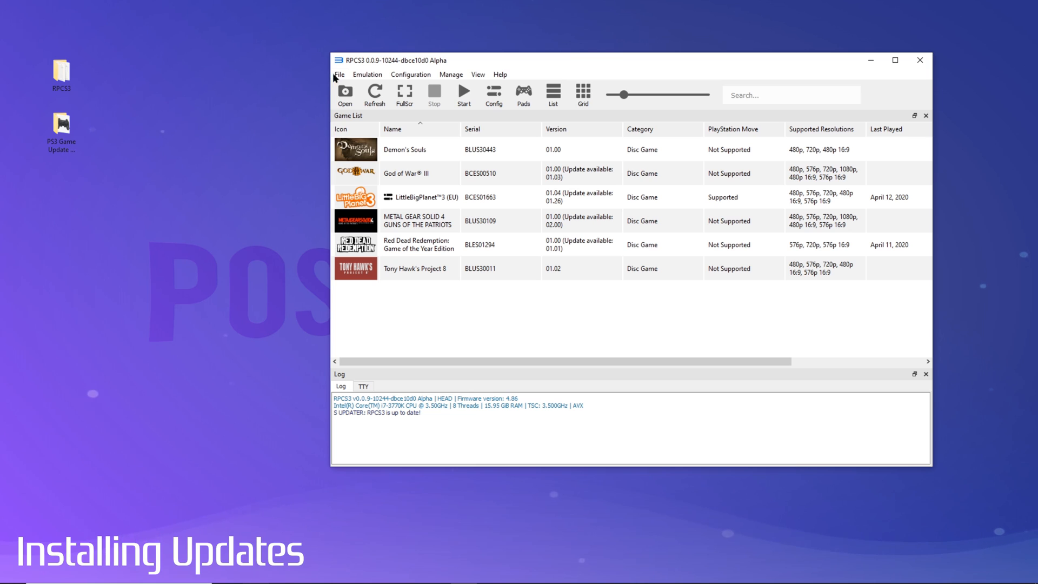
click(339, 74)
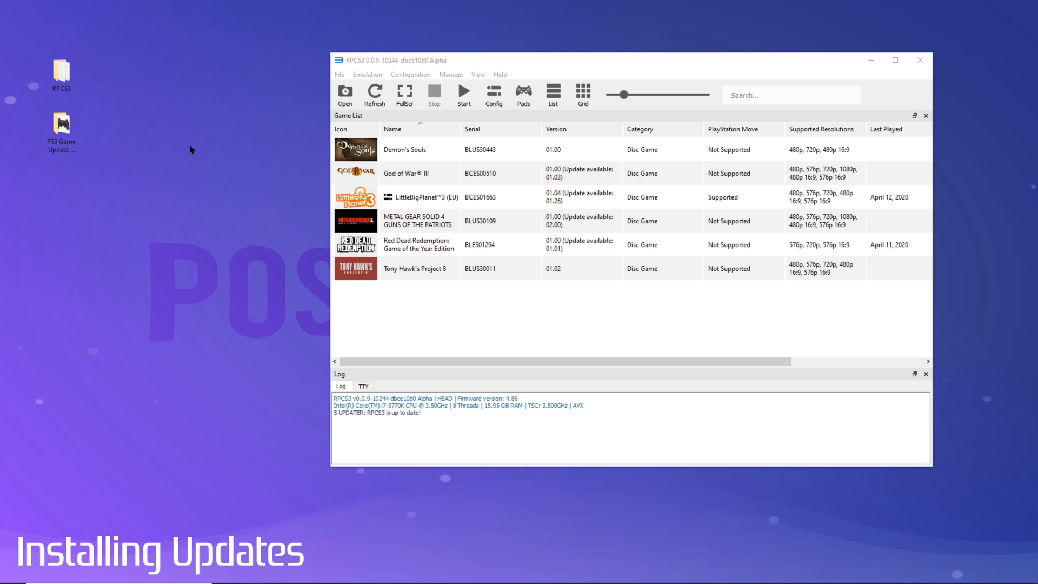
double_click(61, 127)
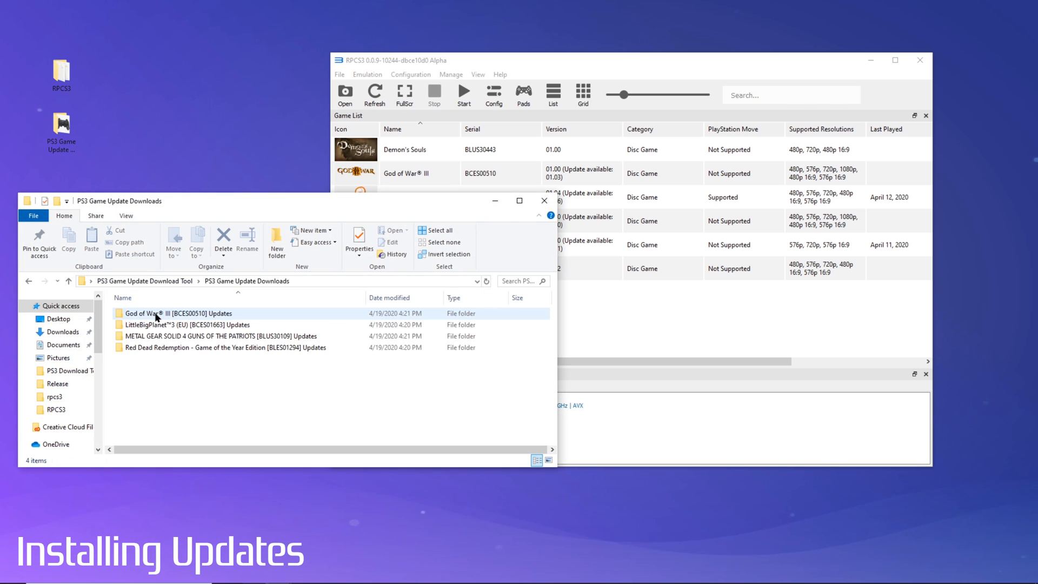
- Open the LittleBigPlanet™3 (EU) [BCES01663] Updates folder in PS3 Game Update Downloads
double_click(188, 324)
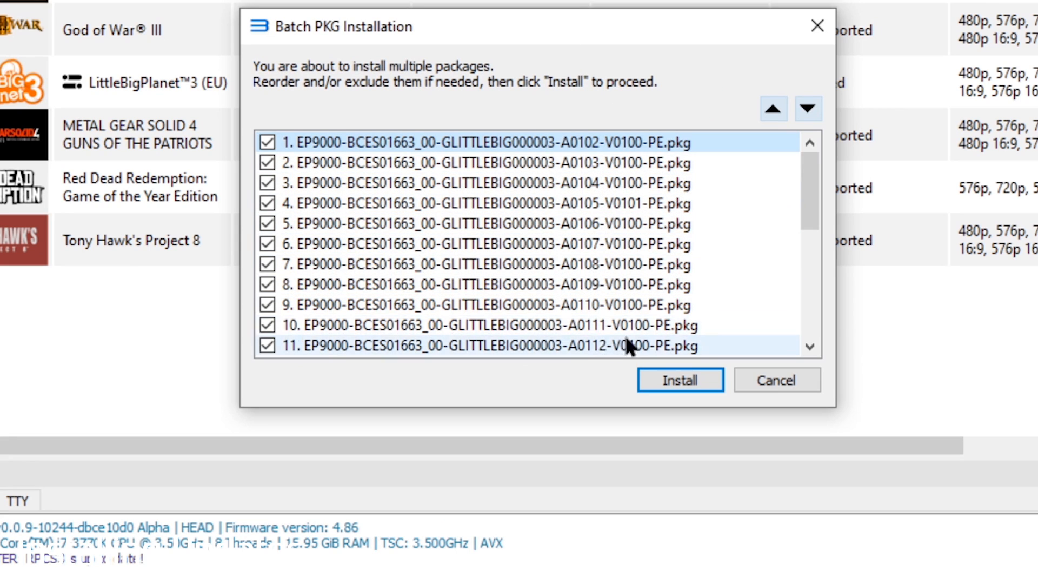
- Move the LBP3PATCH package to the top of the batch list and install all packages
scroll(down, 3)
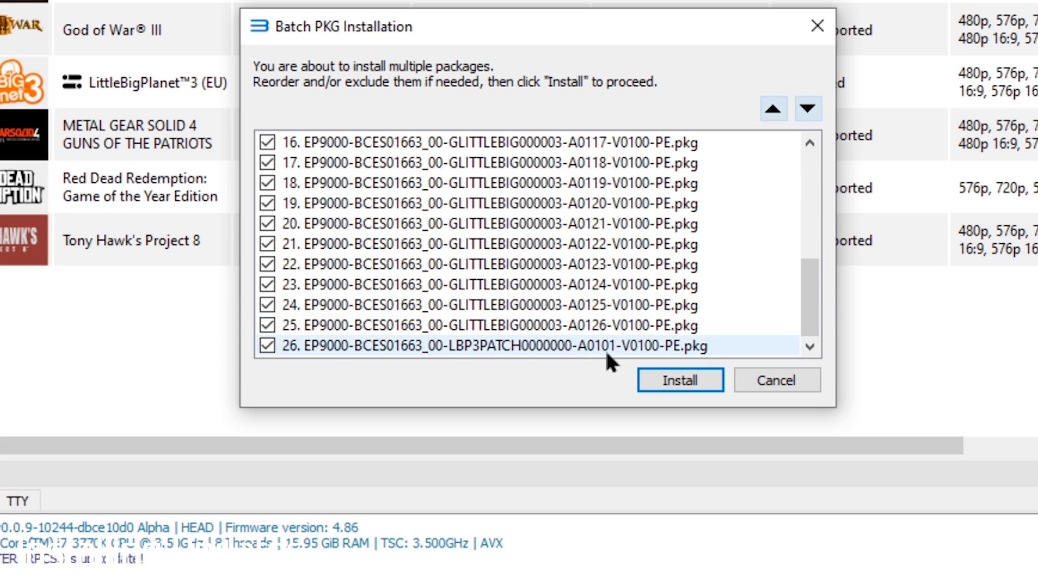
click(773, 108)
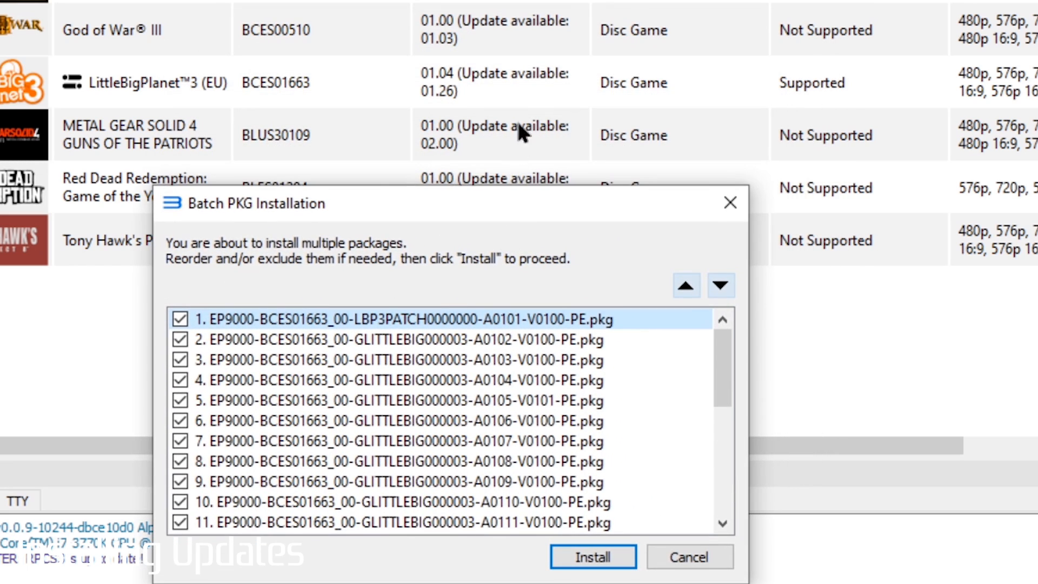
mouse_move(599, 575)
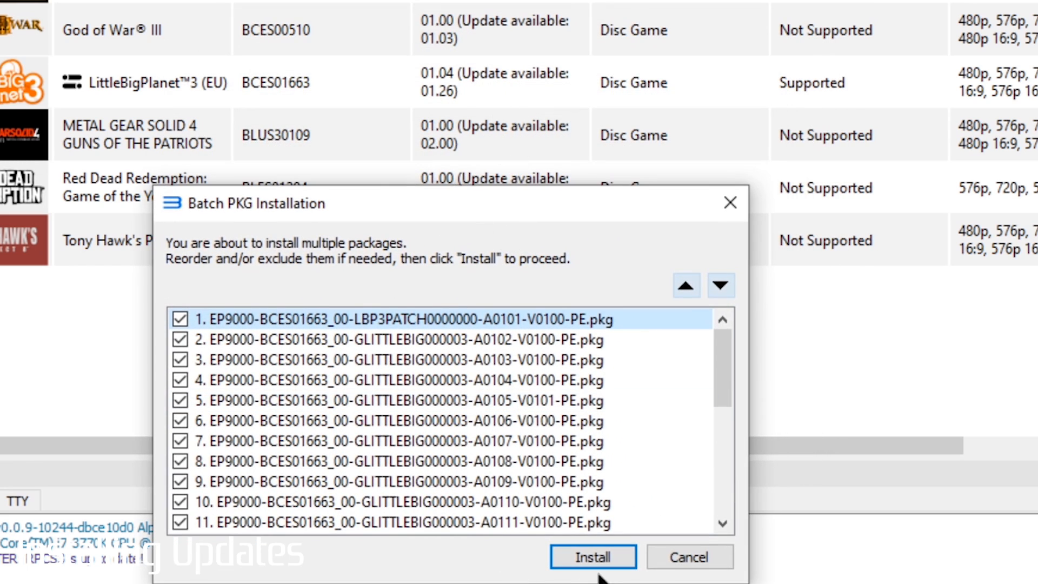
click(592, 556)
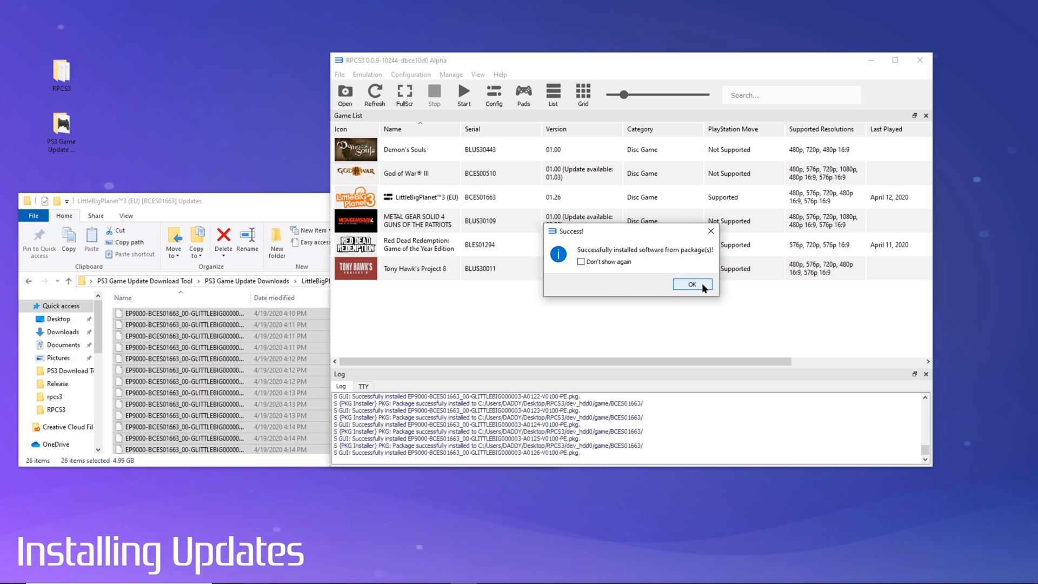
- Dismiss RPCS3's Success! dialog for the LittleBigPlanet 3 update install
click(690, 284)
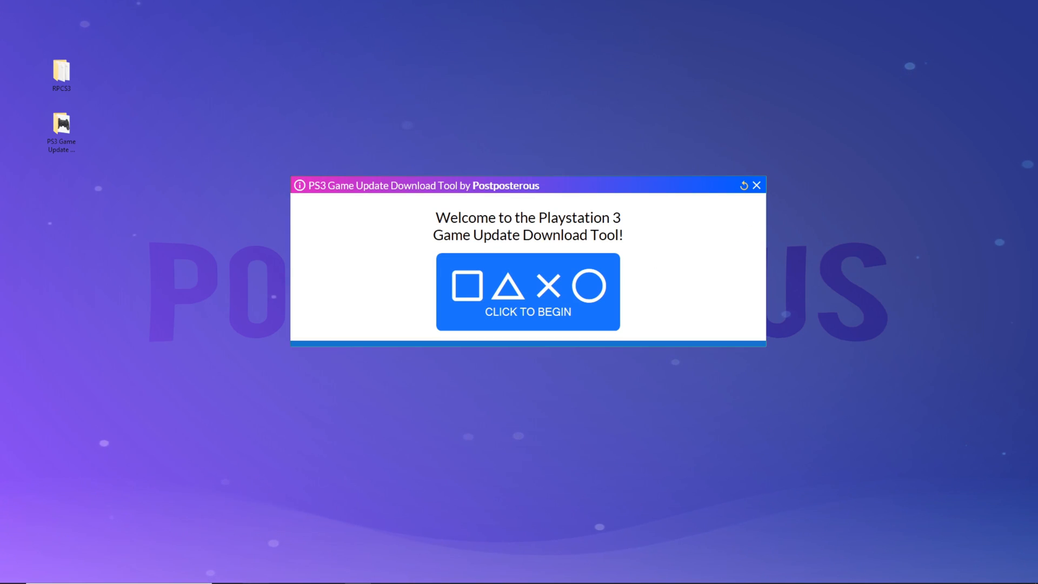